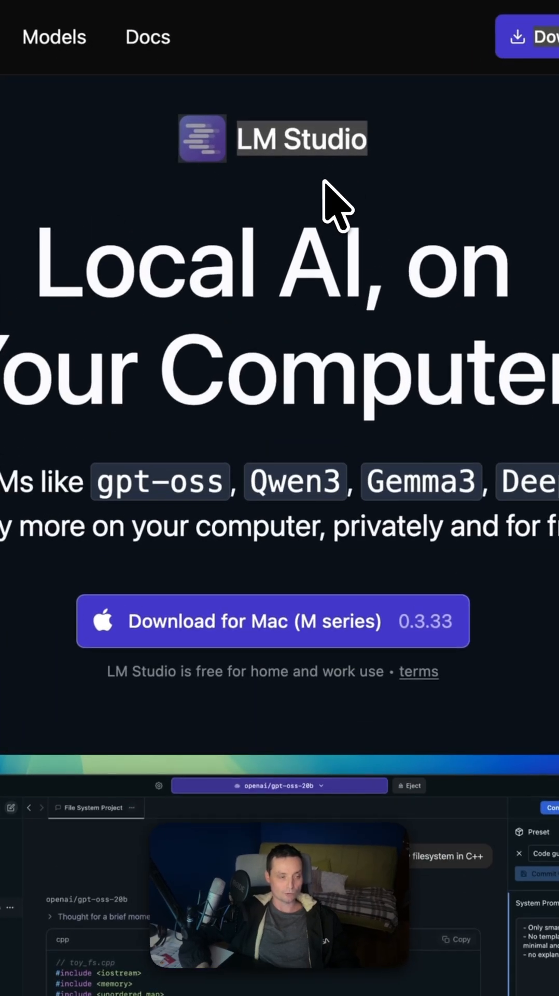
- Scroll down the LM Studio homepage offering the free Mac download
scroll(down, 3)
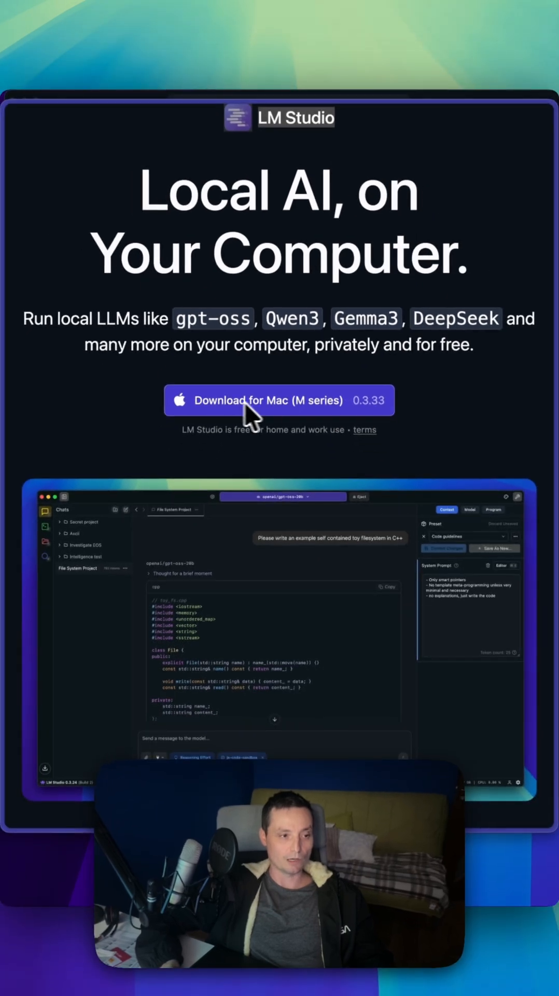
mouse_move(203, 393)
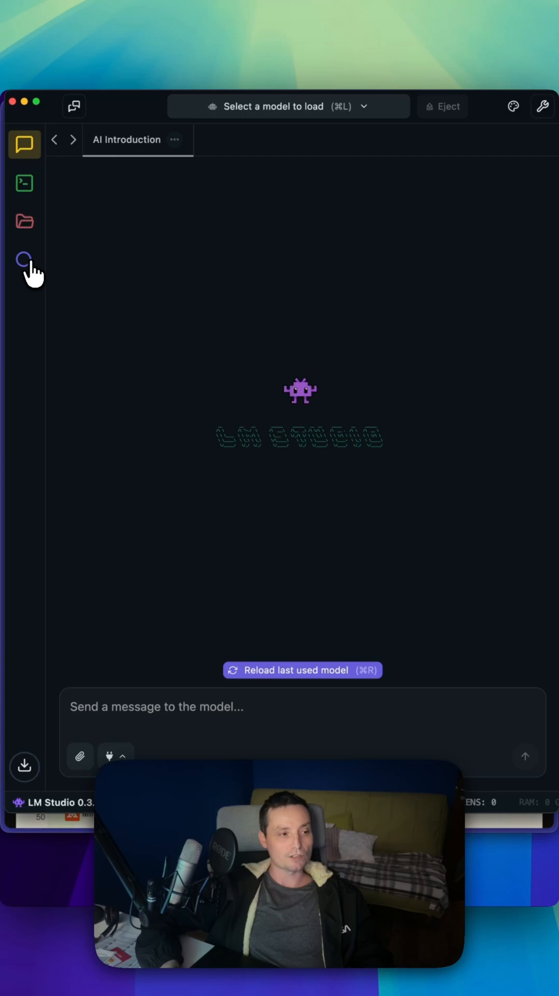
click(23, 258)
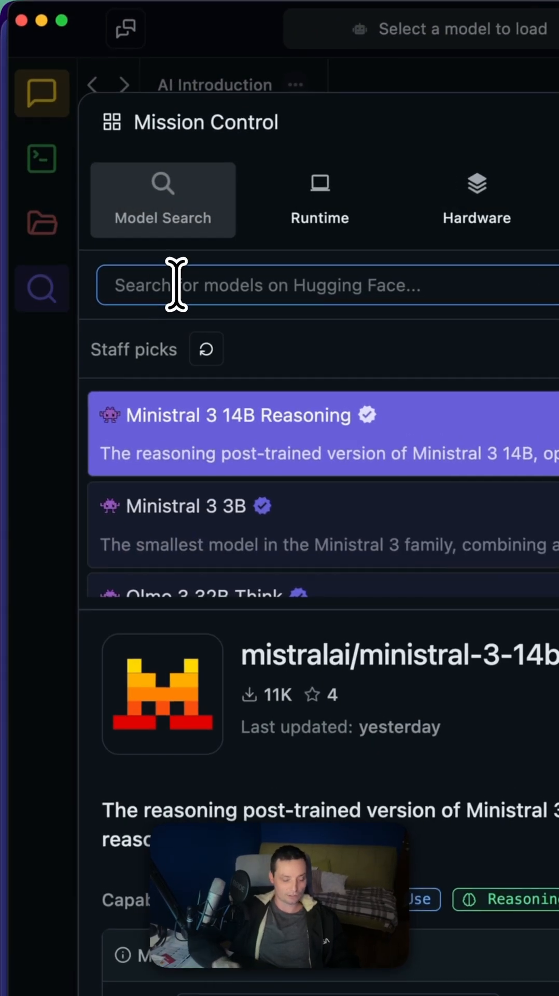
text(ministr)
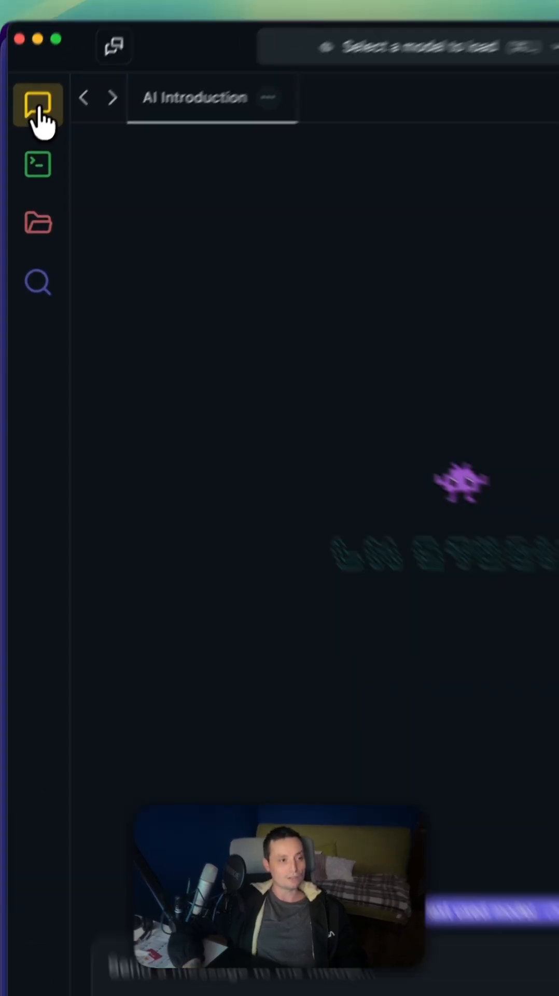
- Return to the AI Introduction chat and ask Ministral 3 3B 'who are you'
click(419, 47)
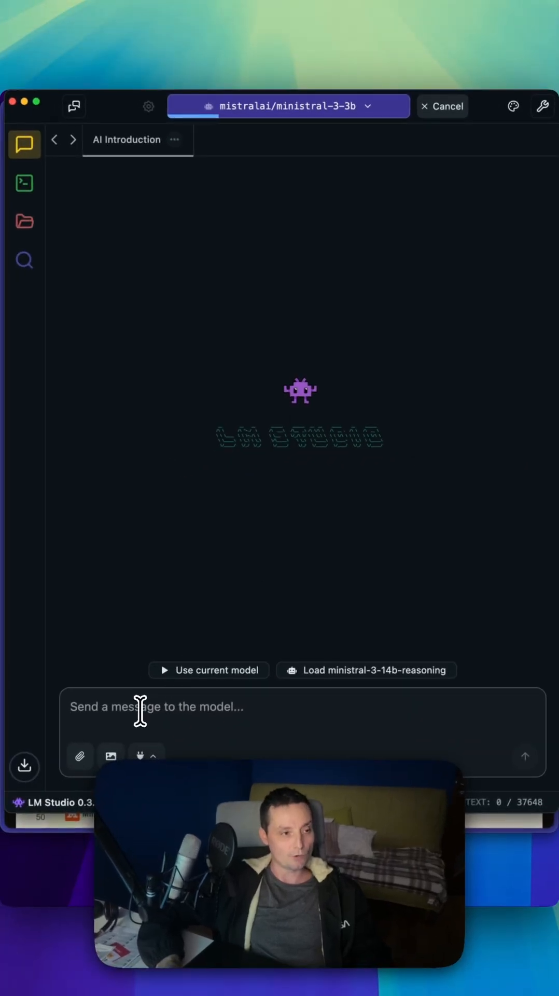
text(w)
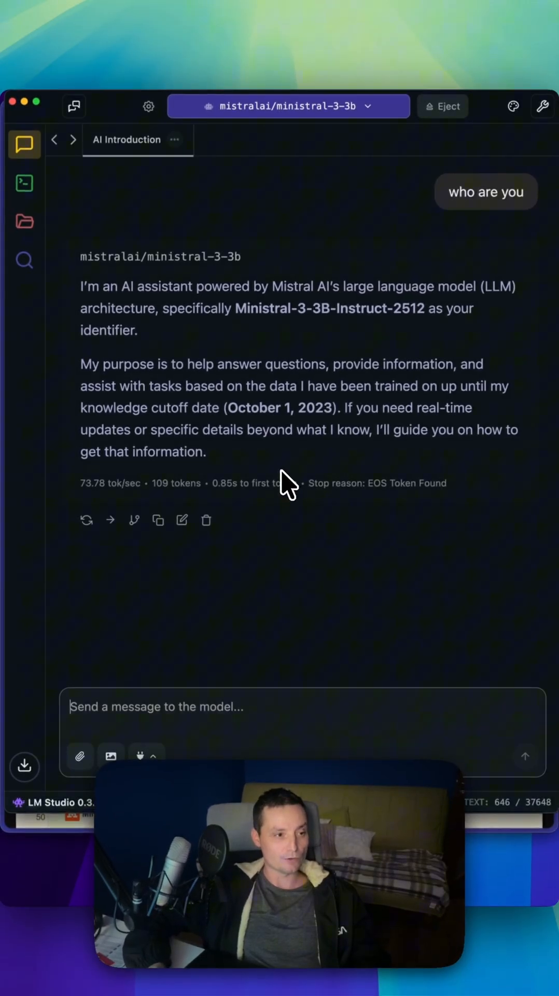
mouse_move(276, 349)
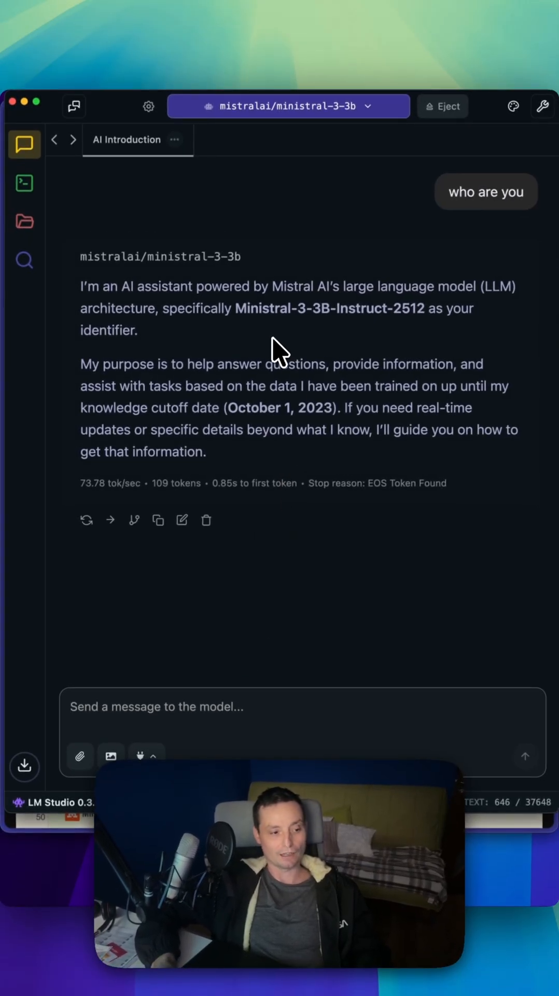
- Send a Python game code prompt and scroll through the adventure, Snake and Tic-Tac-Toe code
text(cr)
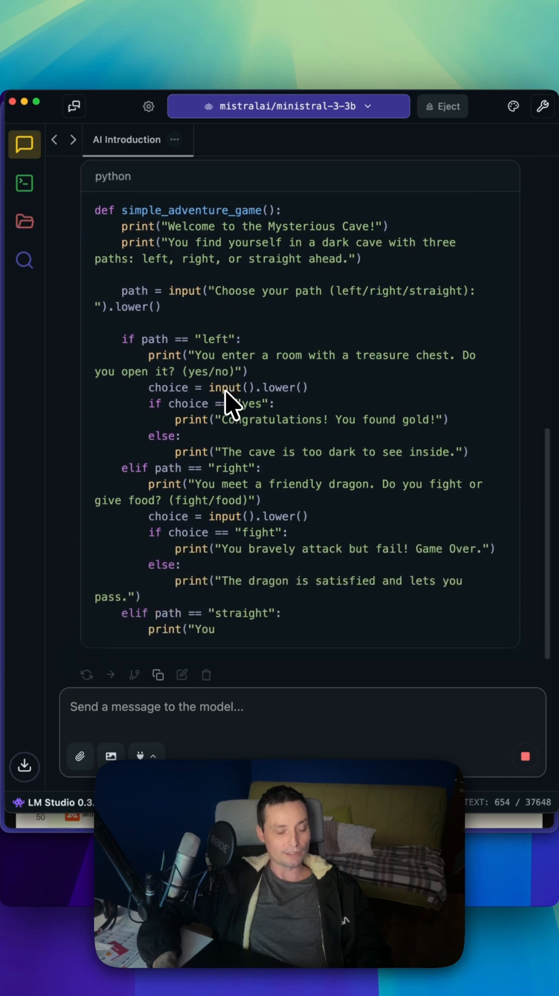
scroll(down, 3)
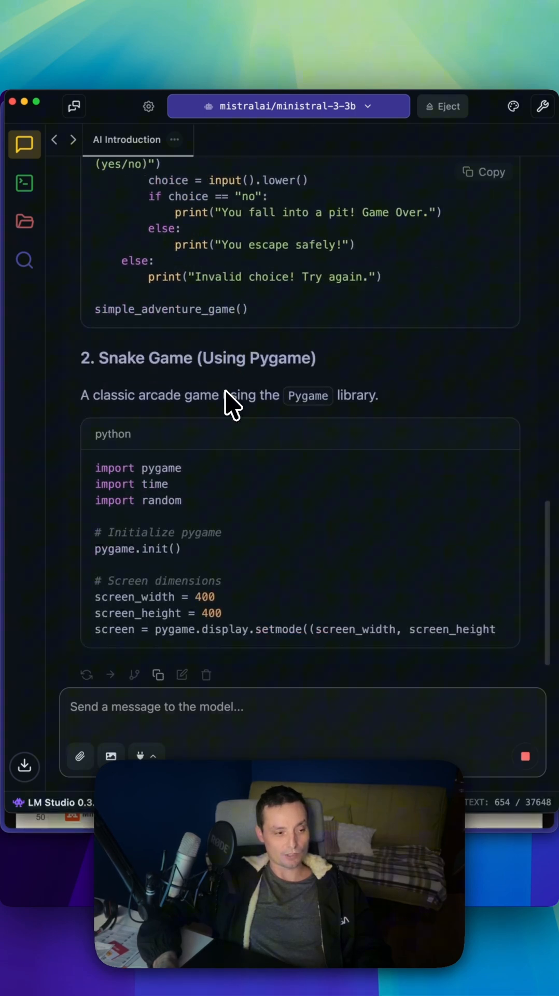
scroll(down, 3)
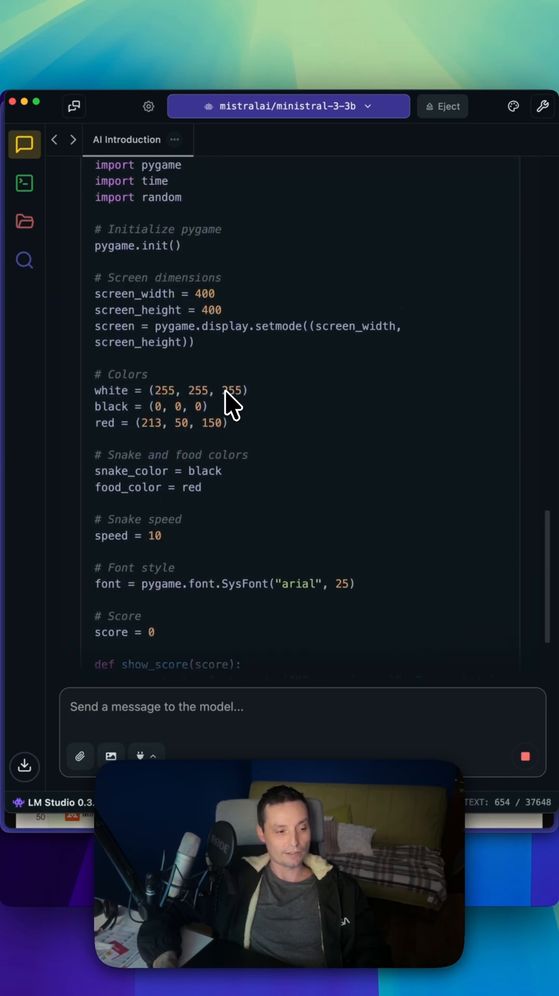
scroll(down, 3)
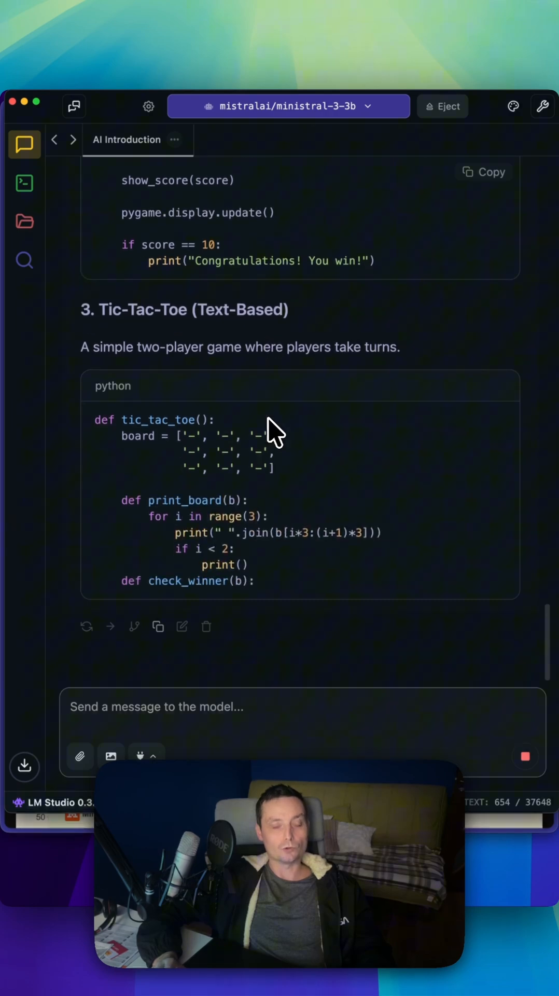
scroll(down, 3)
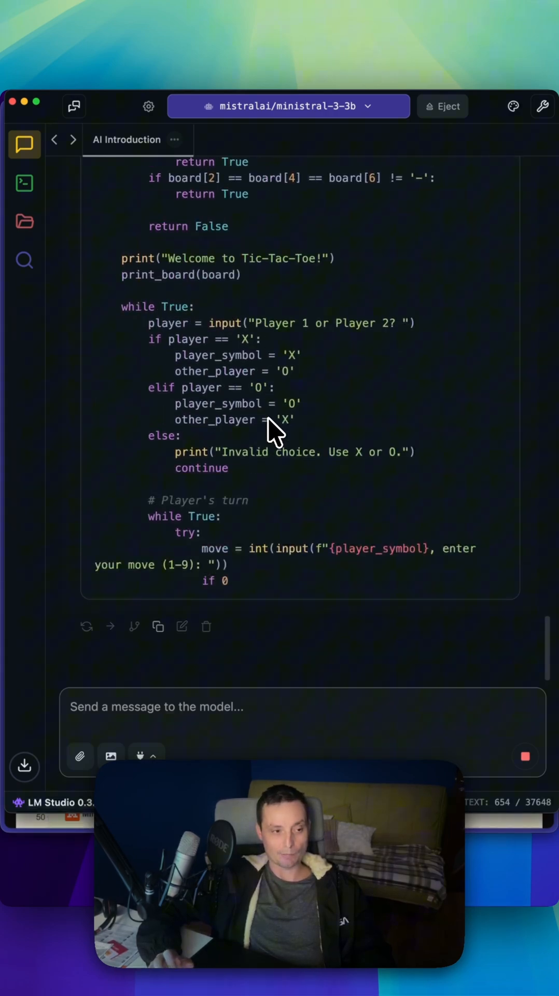
scroll(down, 3)
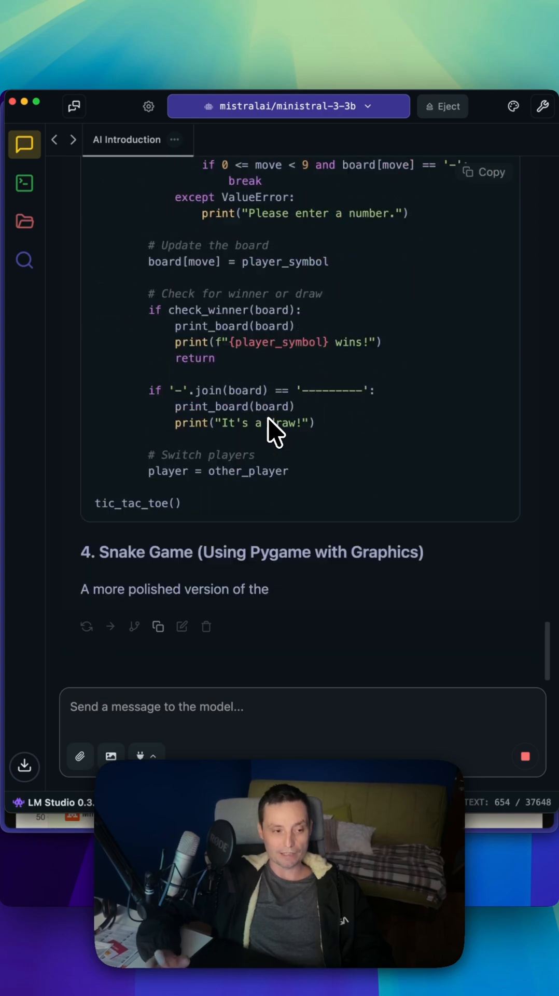
scroll(down, 3)
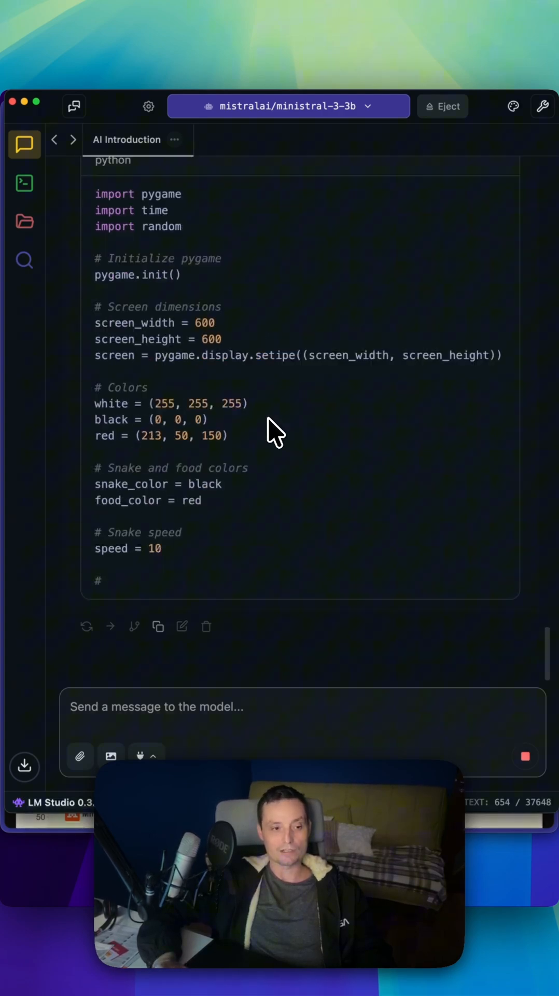